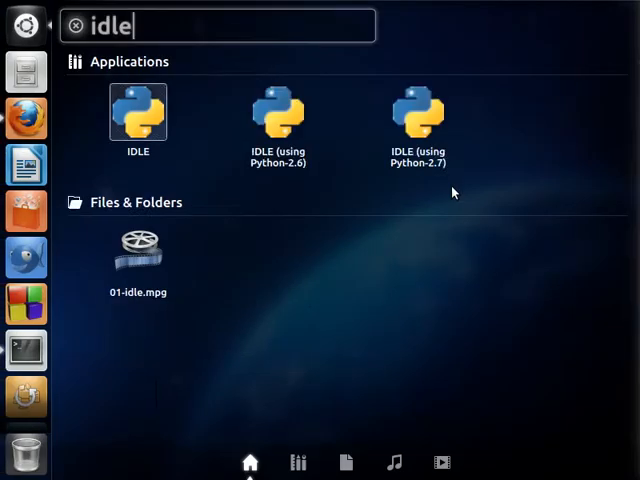
- Launch IDLE and save the new editor window as file.py in the home folder
double_click(138, 112)
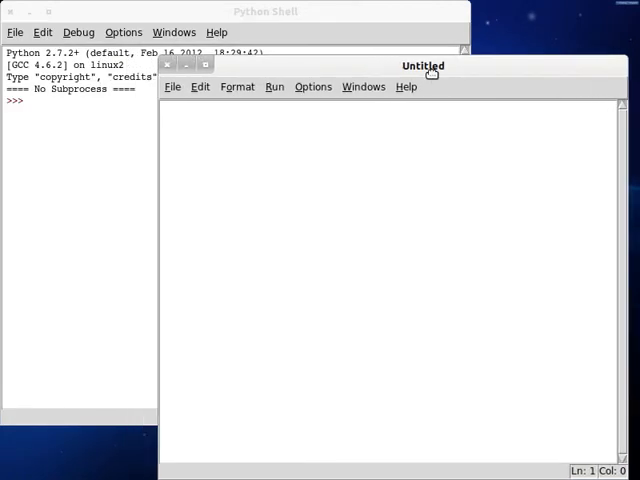
click(172, 86)
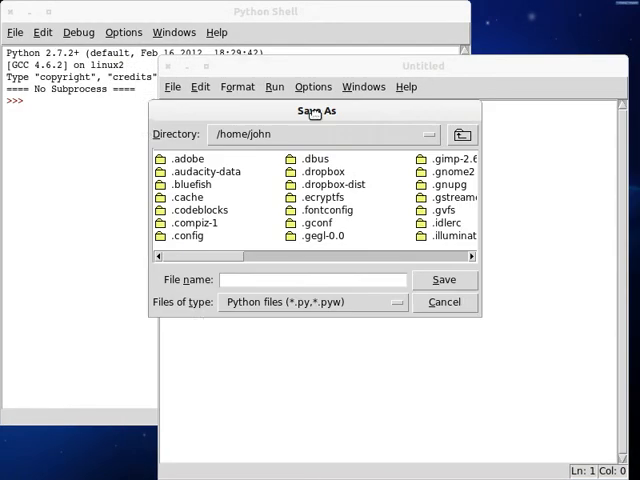
text(file.p)
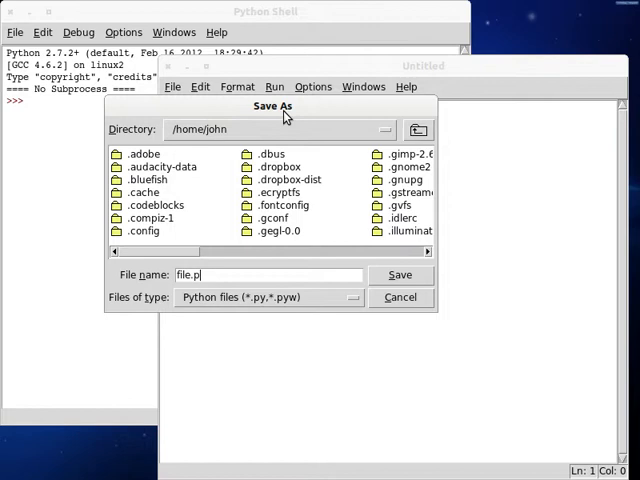
click(400, 274)
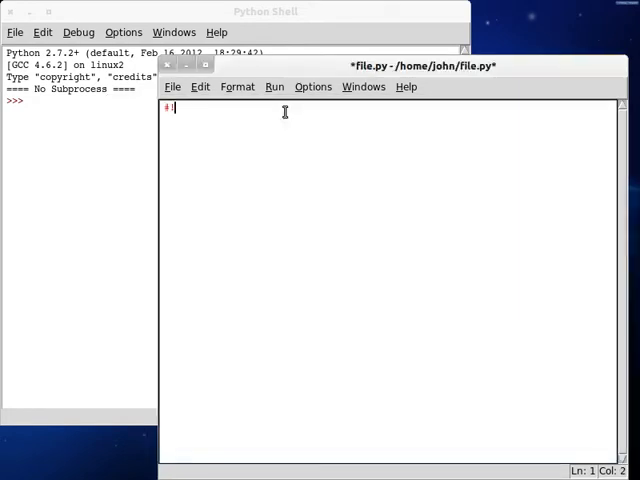
- Write the python shebang line and class Base with a def __init__(self) method
text(!/usr/bin/env python)
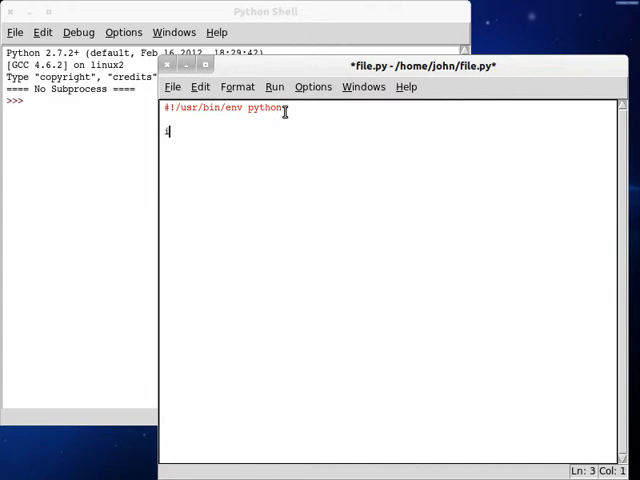
text(class Base: #{)
text(def __init__( )
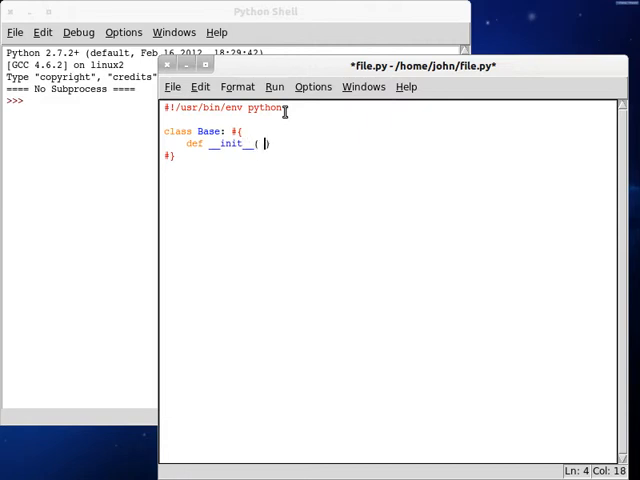
text(self ): #{)
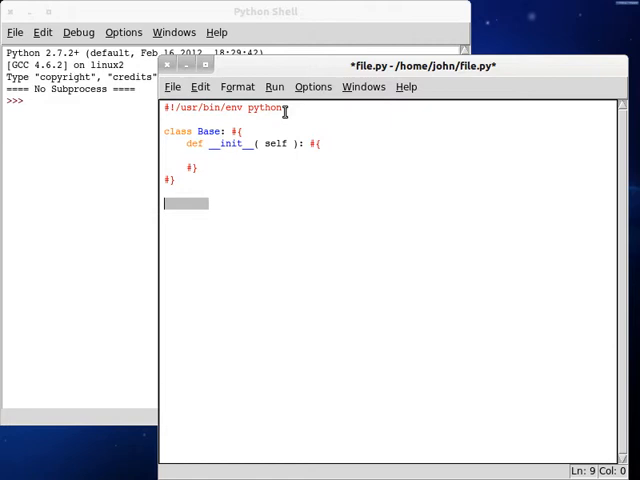
- Add the if __name__ == "__main__" block setting root = Base()
text(if ( __name_ ))
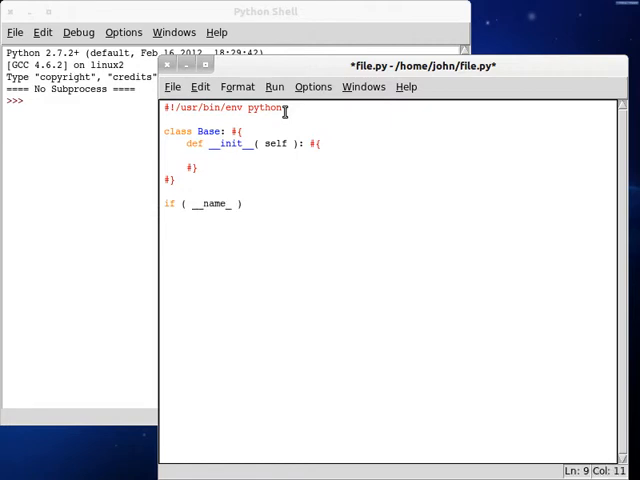
text(== "__main__")
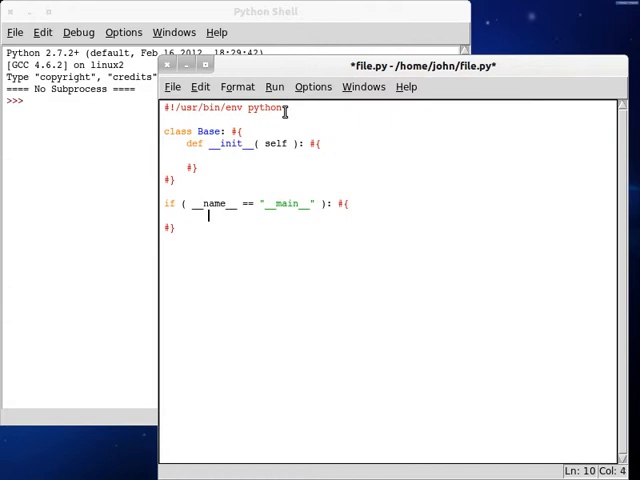
text(root)
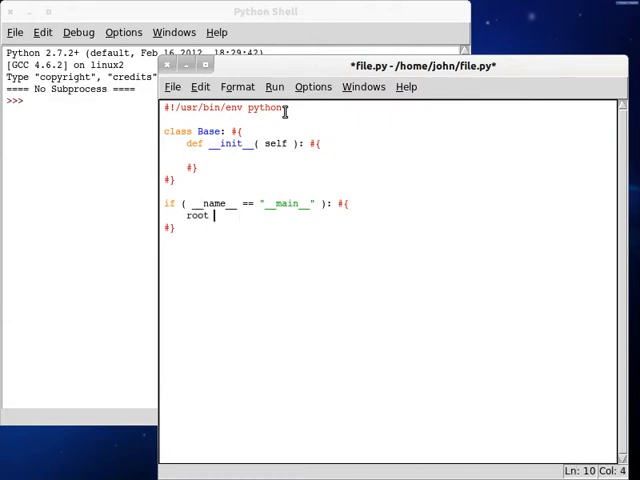
text(= base();)
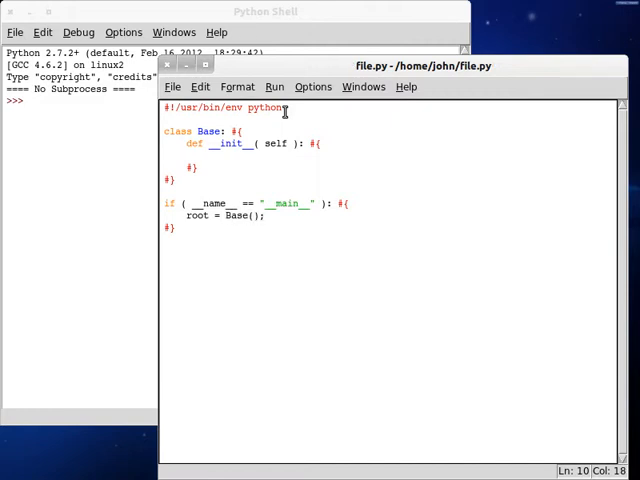
- In __init__, set self.string = '+'
text(self.string    #)
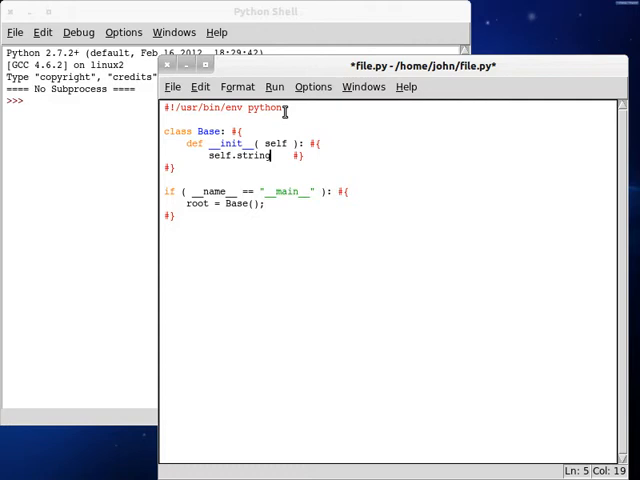
text(=)
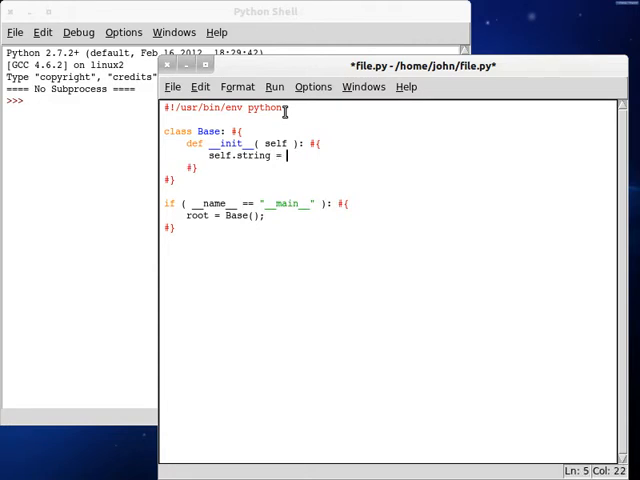
text('+';)
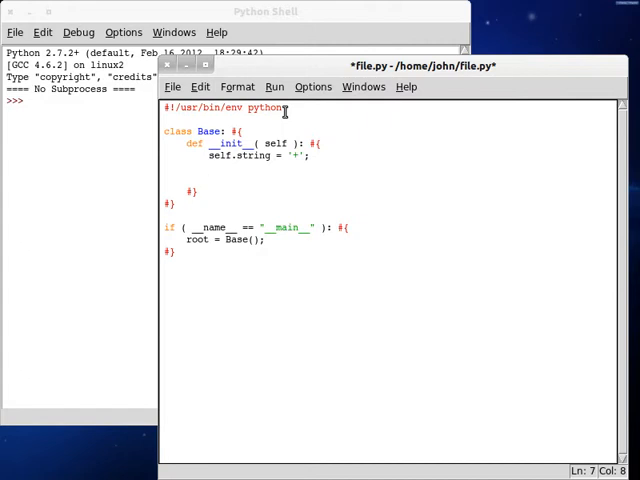
click(208, 180)
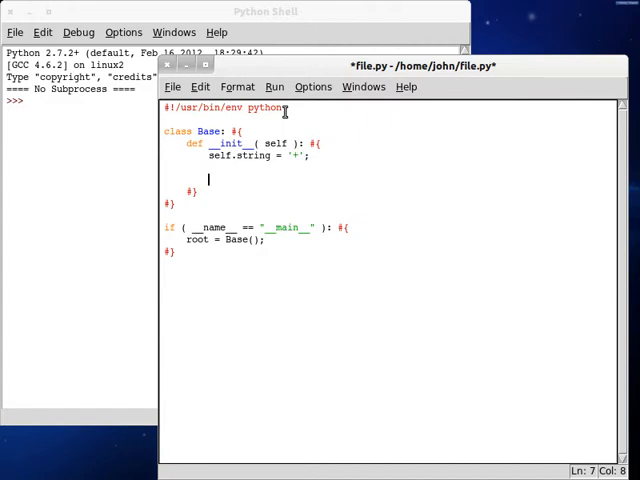
- Call self.string.join on "What are you doing?" and save
text(=)
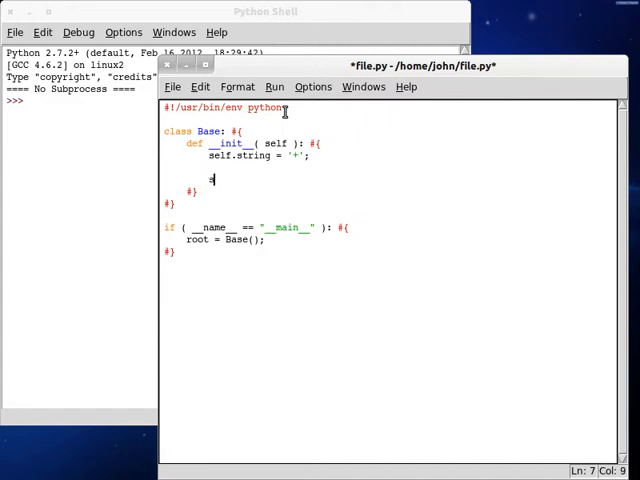
text(self.string)
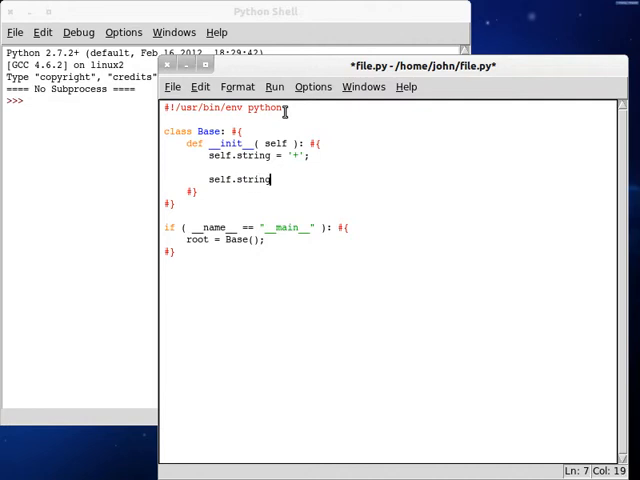
text(.)
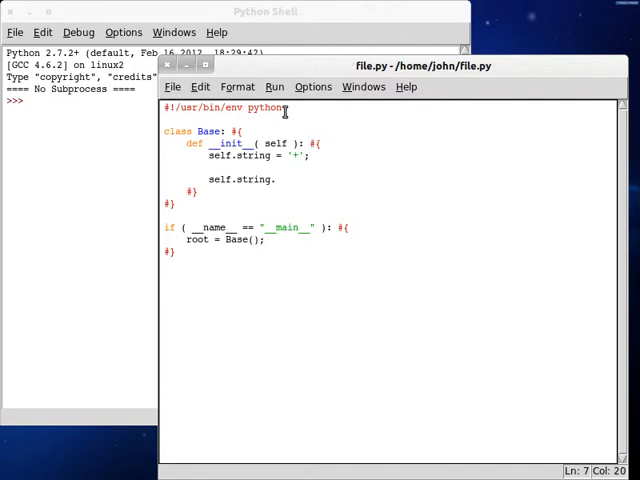
text(join( "What are ")
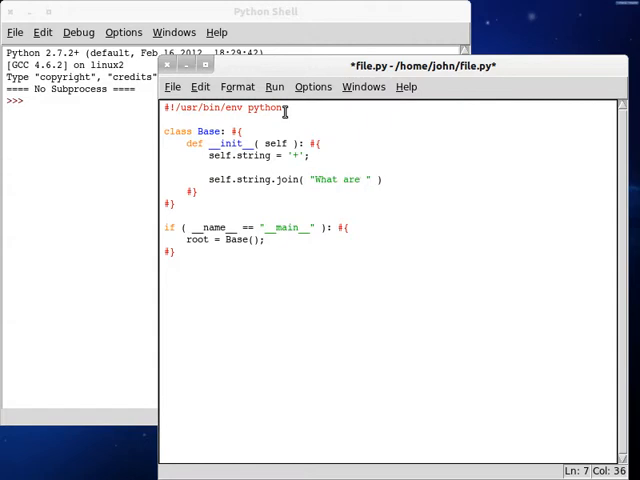
text(you doing?)
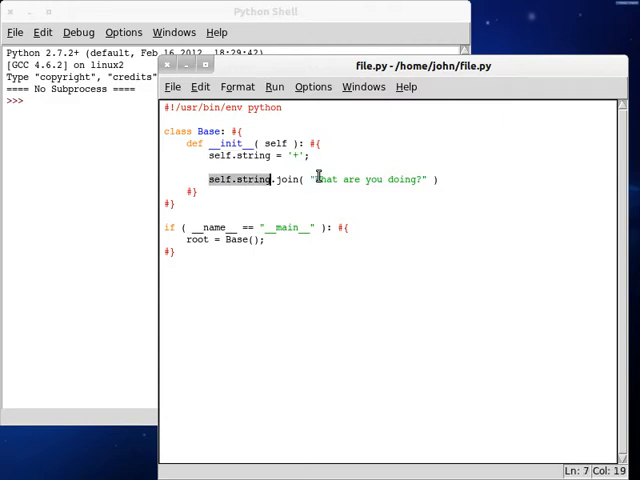
- Add the expected W+h+a+t... comment and wrap the join call in print, then save
click(466, 180)
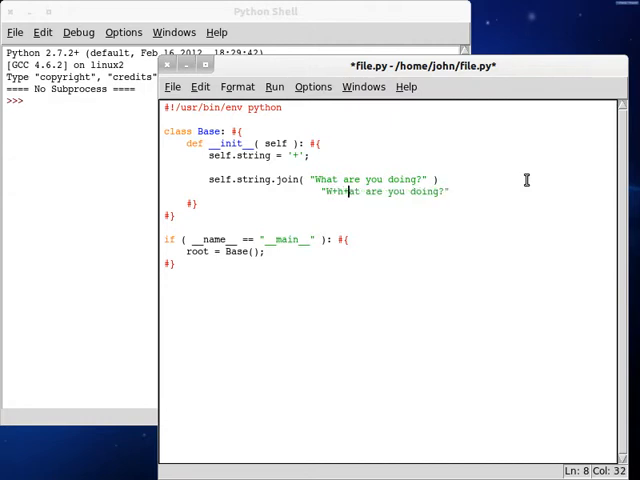
text(+)
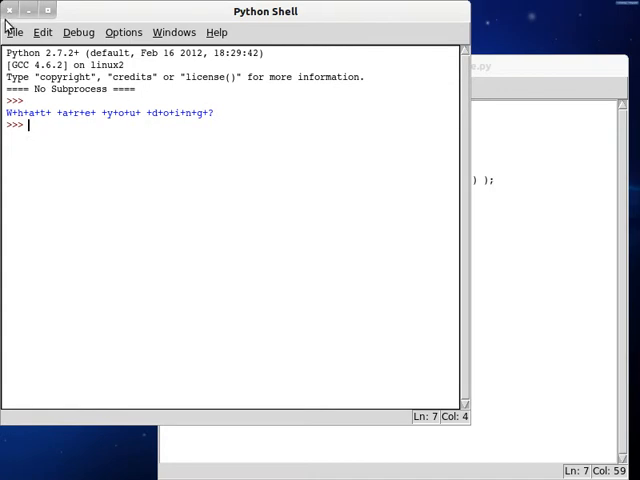
mouse_move(226, 126)
text(def)
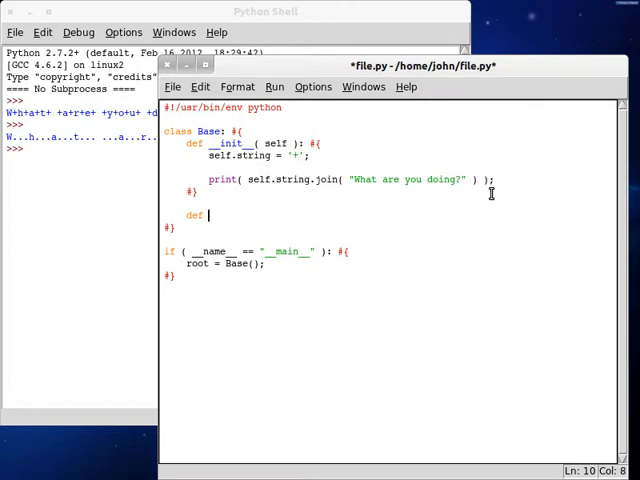
- Begin the join definition with self and string_to_iterate_through parameters
text(join( self,)
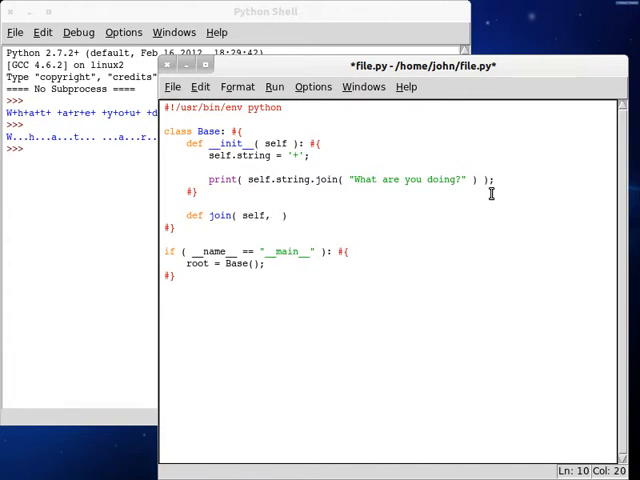
text(string)
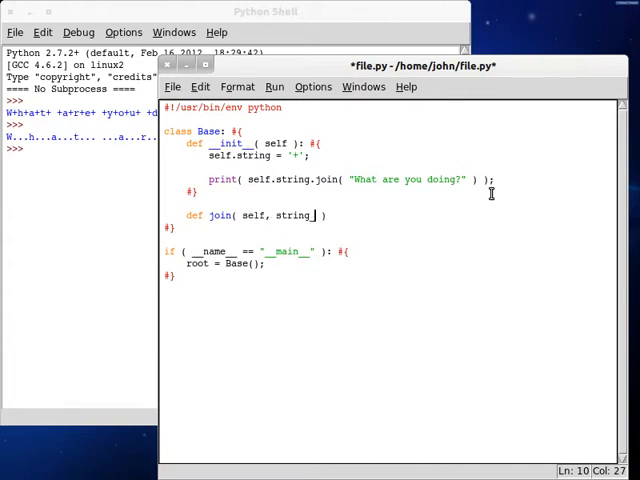
text(to_ite)
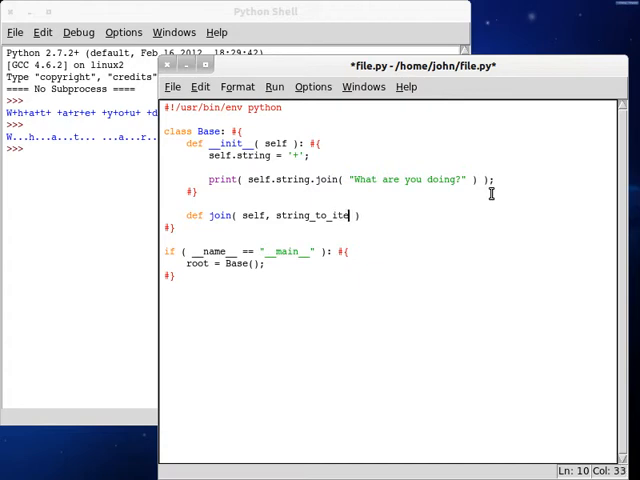
text(rate_through)
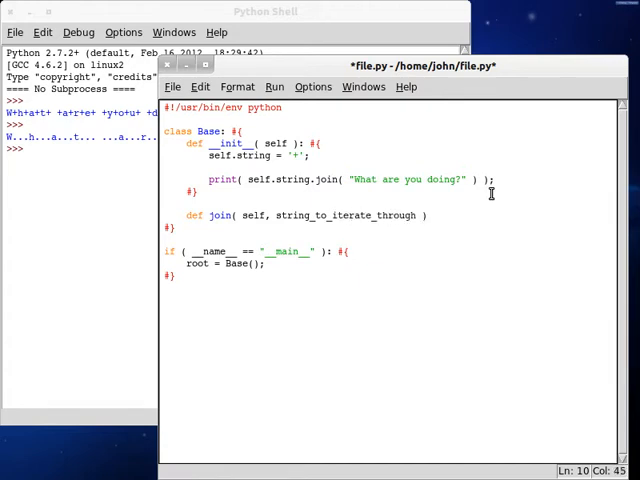
- Add the string_to_put_in parameter, fixing the typo, and start the method body
text(, strign)
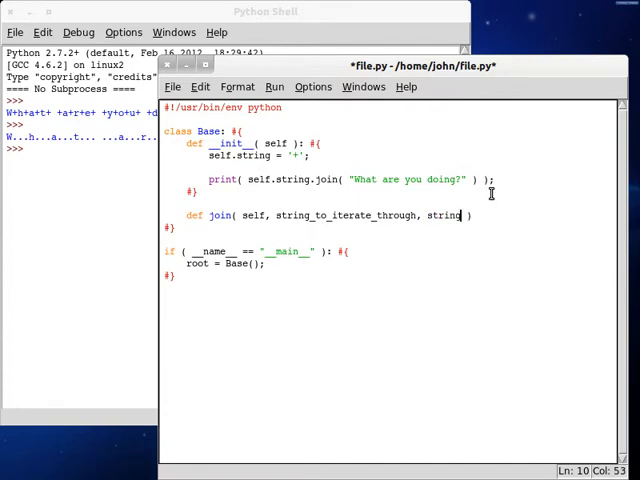
text(_to_puit)
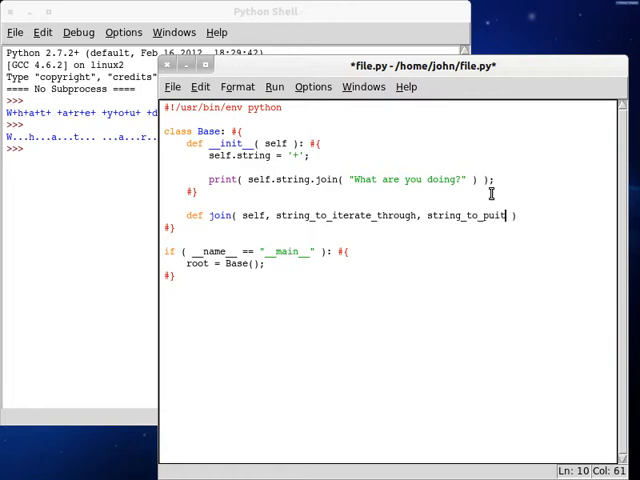
key(BackSpace)
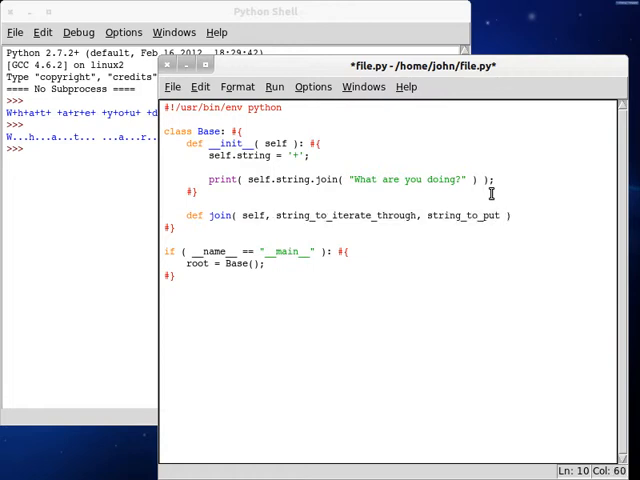
text(_in)
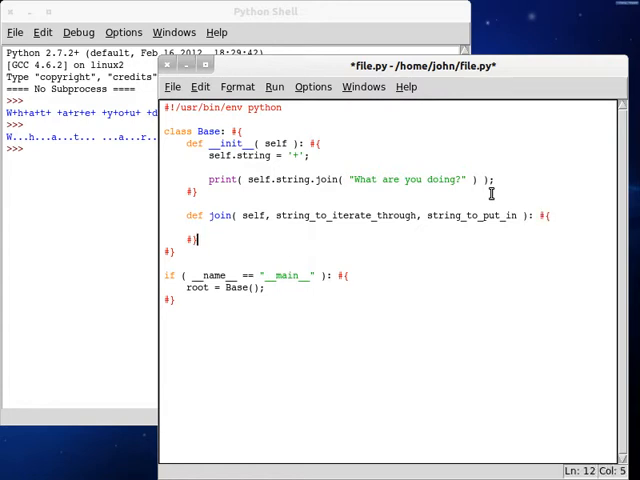
- Set new_string = '' and start a for loop over each character in string_to_iterate_through
text(new)
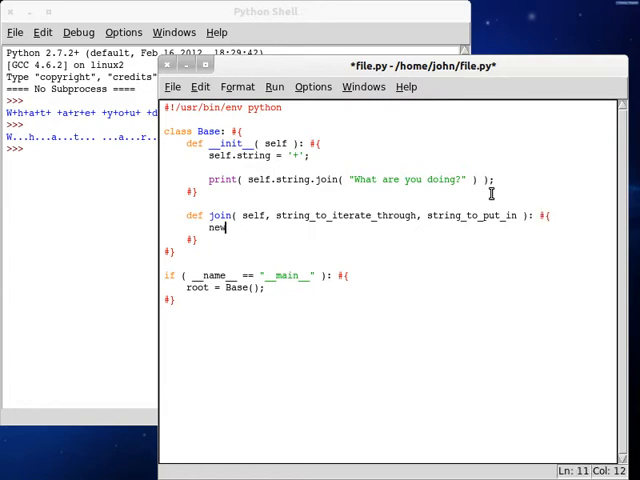
text(_string = '';)
text(fo)
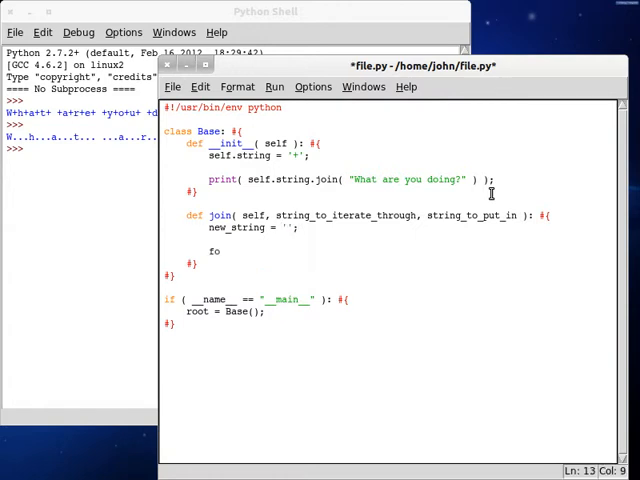
text(r character in st)
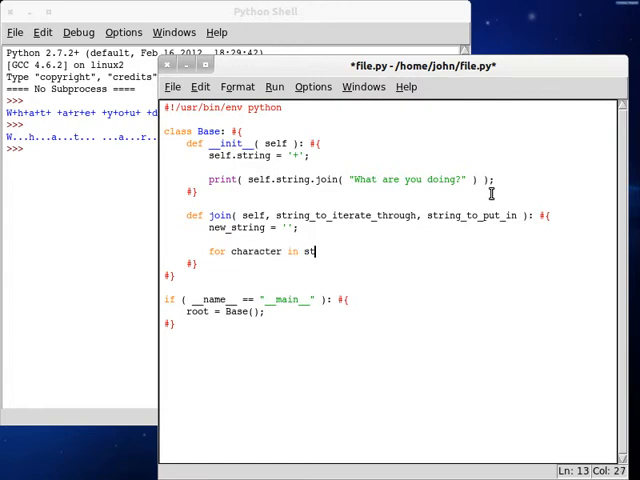
text(ring_to_iter)
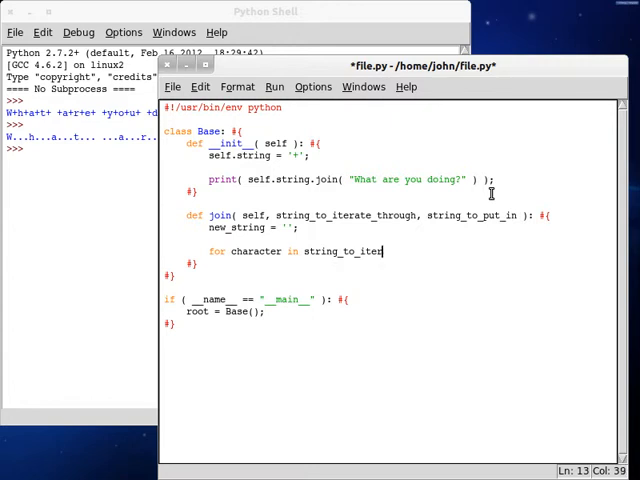
text(ate_through: #{)
text(#})
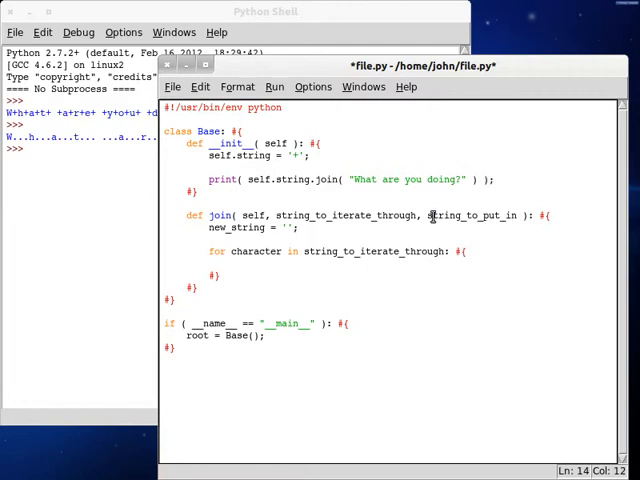
- In the loop, append character + string_to_put_in to new_string
text(st)
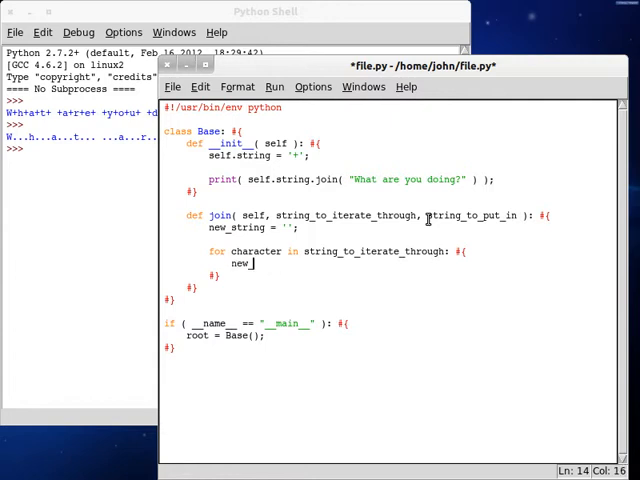
text(_string +=)
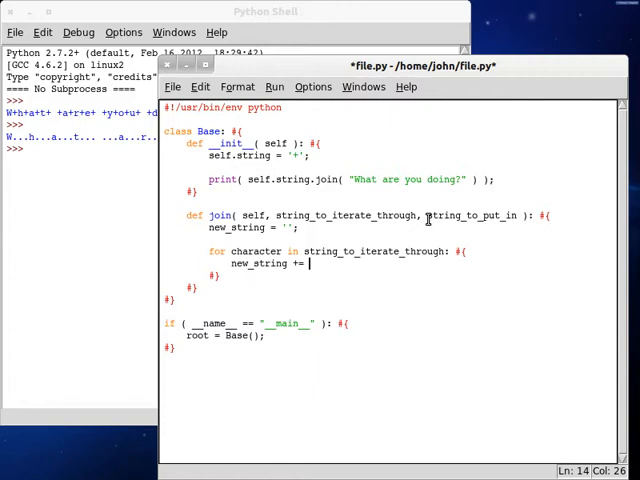
text(stru)
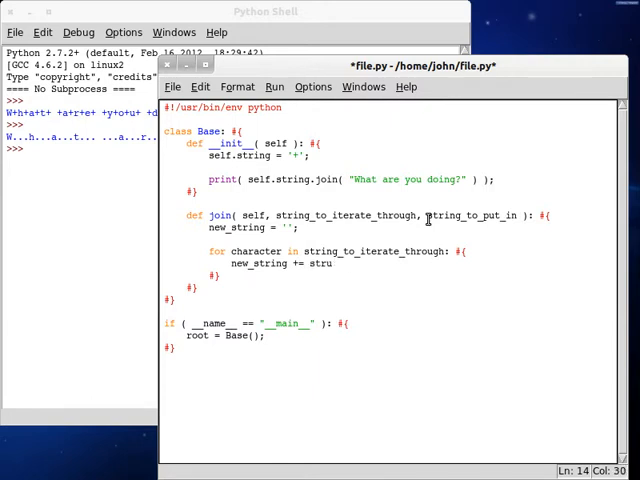
text(characte)
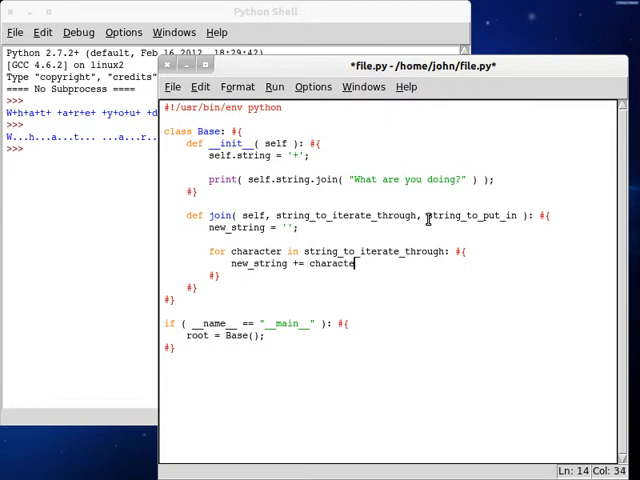
text(+ string_to_put_in;)
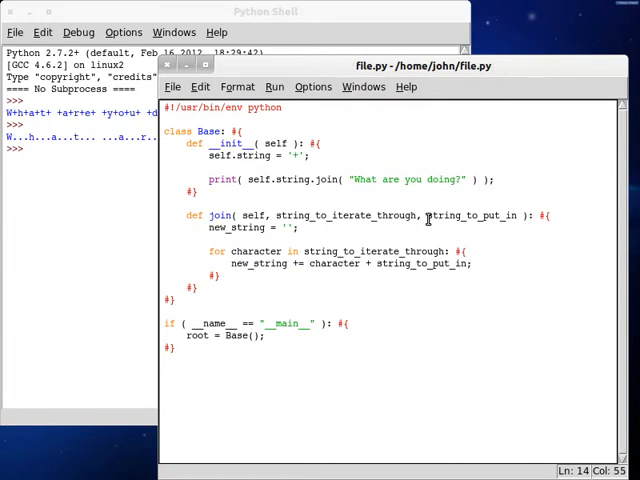
- Return new_string from join and save the file
text(print)
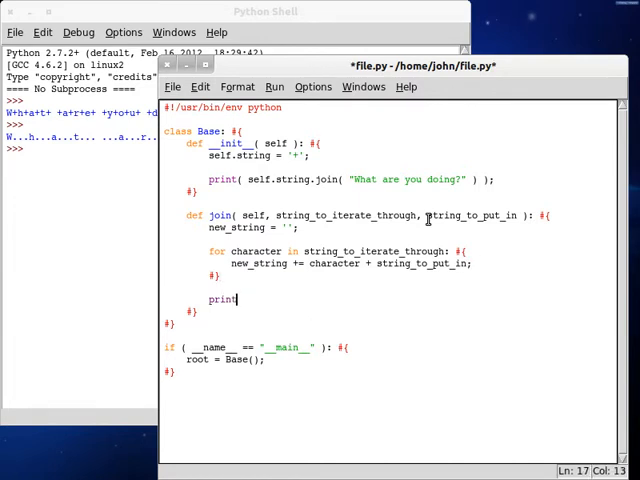
text(return)
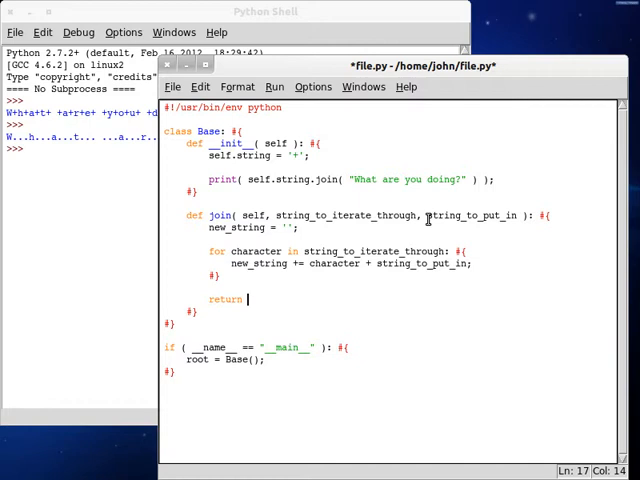
text(new_string;)
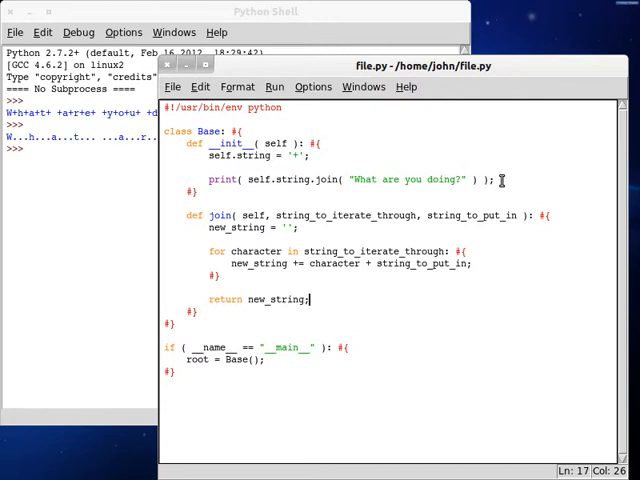
- Add print( self.join( "What are you doing?", self.string ) ) in __init__ and save
key(Return)
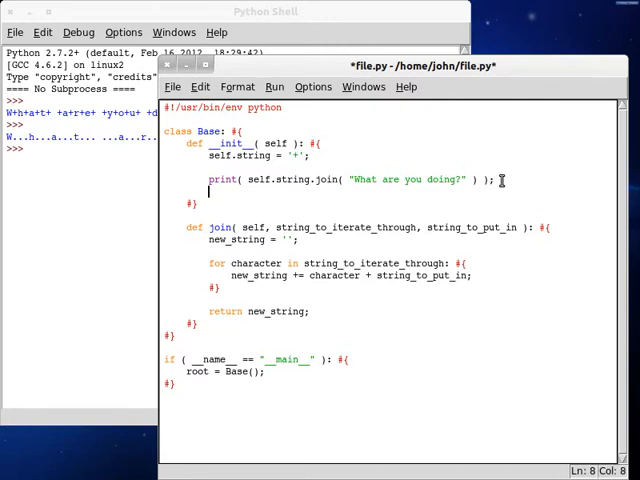
text(print())
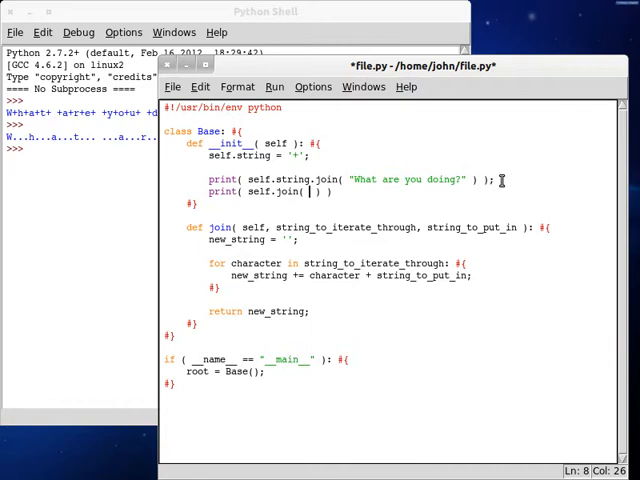
text(W)
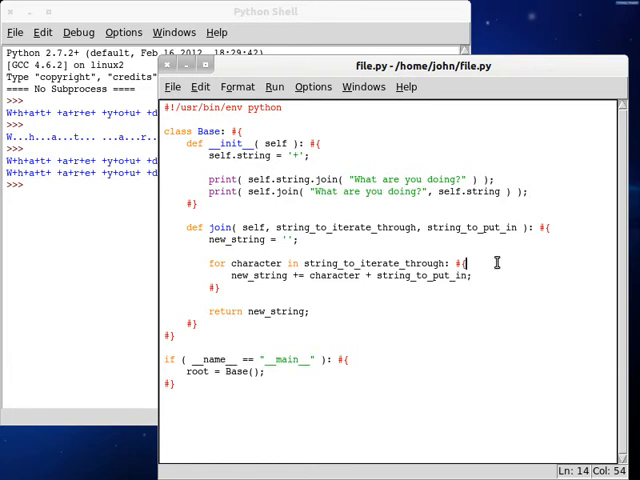
- Add an if checking character == string_to_iterate_through[-1] inside the loop
key(Return)
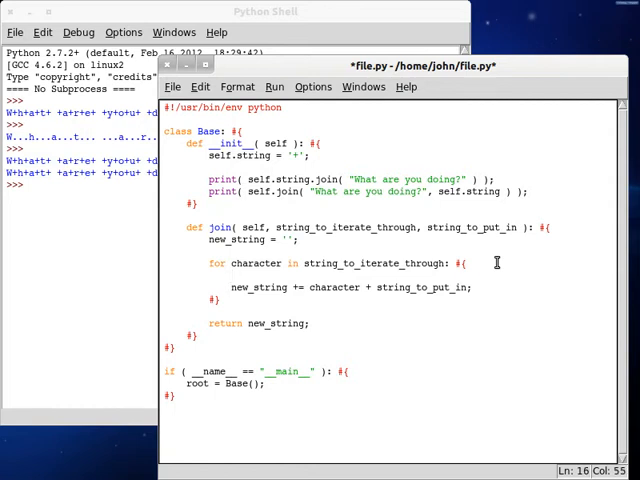
text(if ( ))
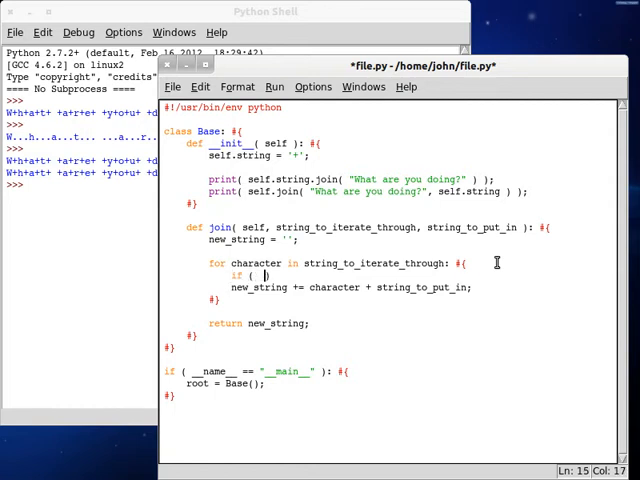
key(ctrl+s)
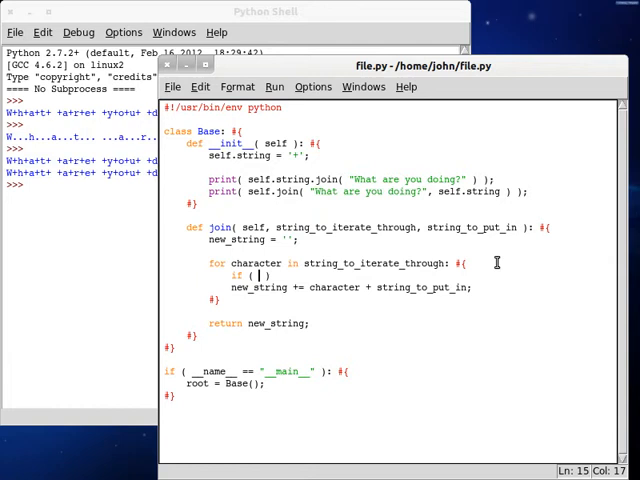
text(charat)
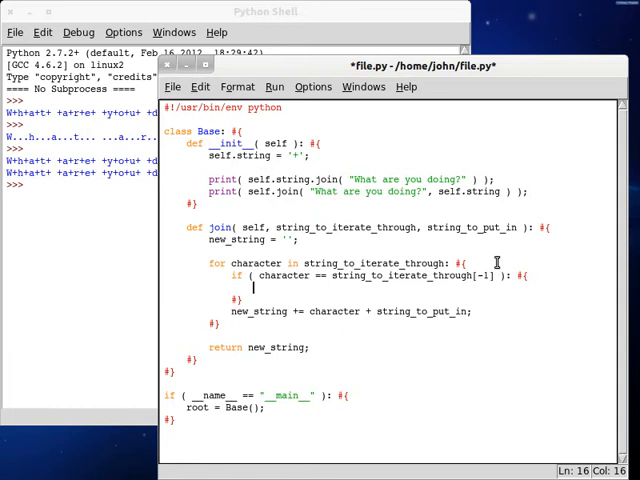
- Append only character for the last one, else character + string_to_put_in; save and run
text(nnew)
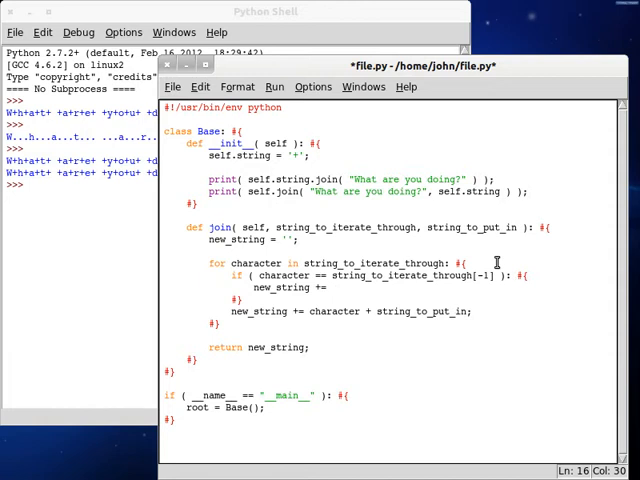
text(character)
text(else: #{)
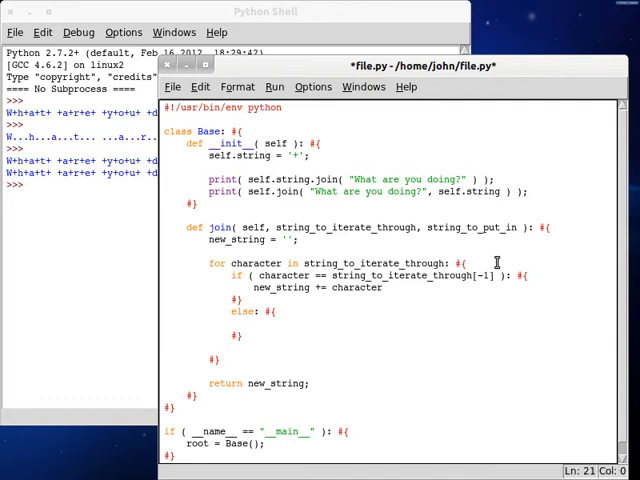
text(new_string += character + string_to_put_in;)
click(264, 154)
text(...)
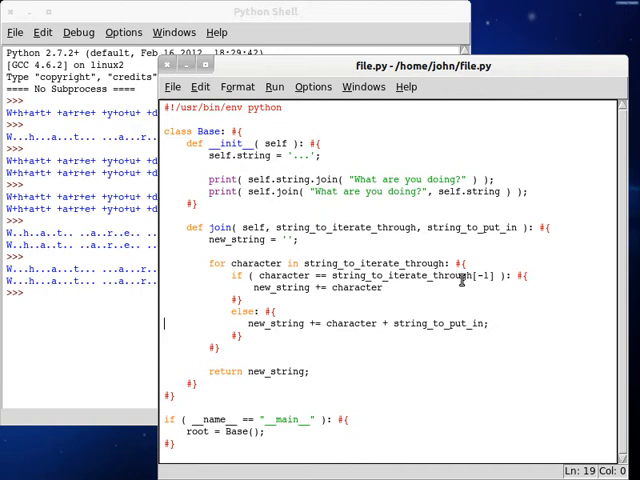
- Replace the branch bodies with add = '' and add = string_to_put_in
click(524, 264)
text(string_t)
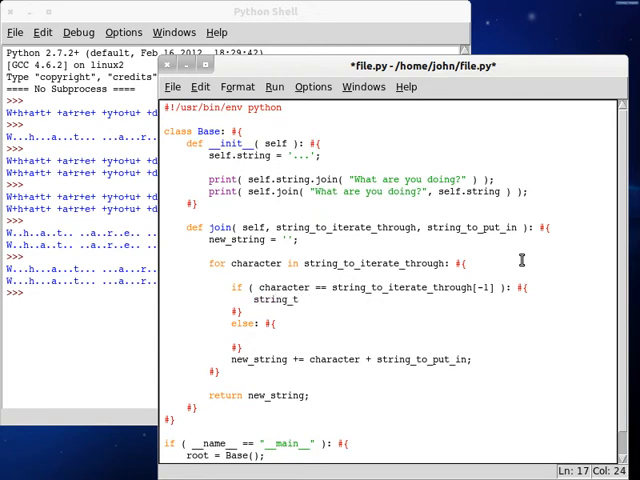
text(o)
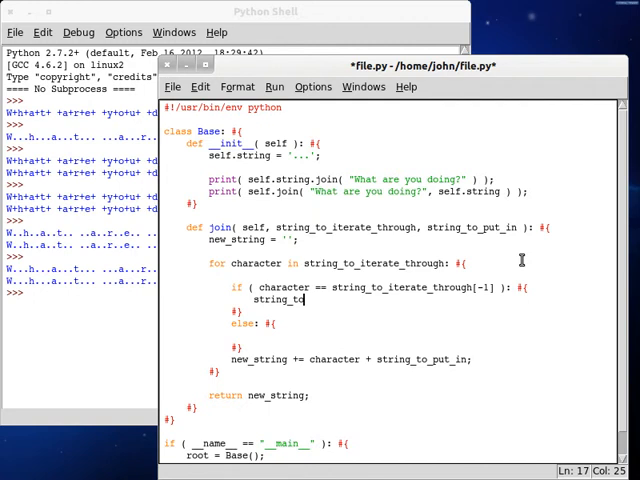
double_click(278, 300)
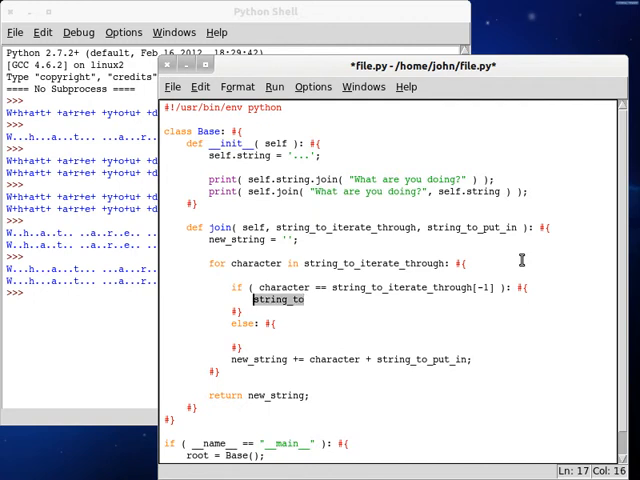
text(add =)
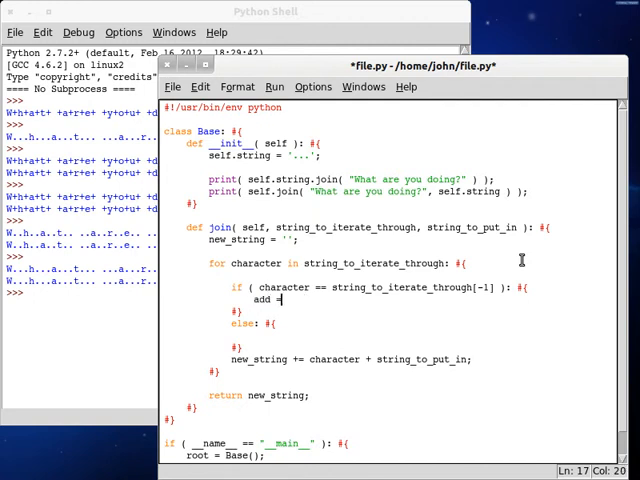
text(string_)
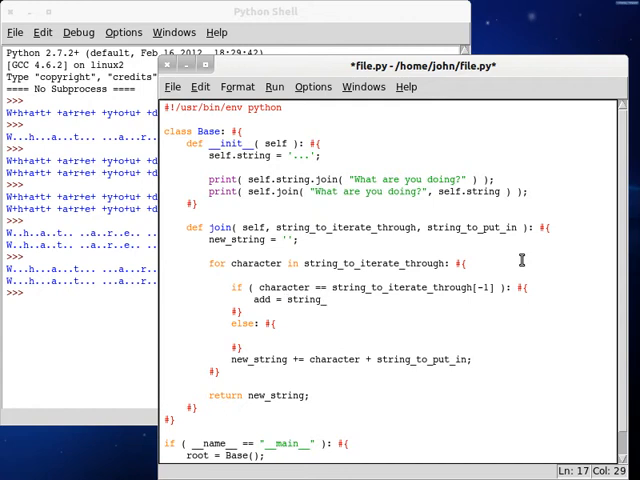
text(t)
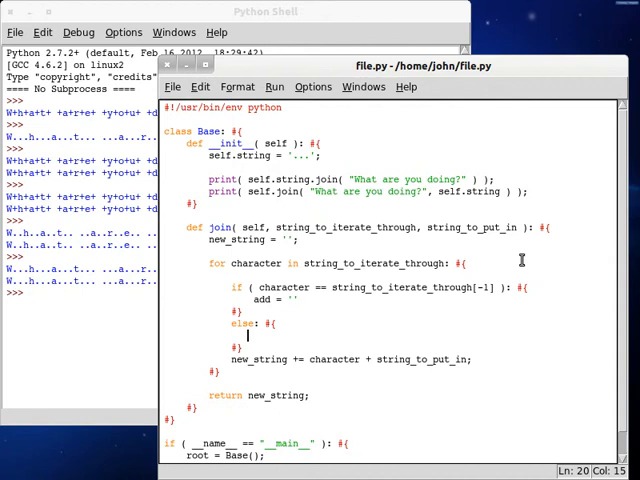
- Change the append to new_string += character + add and save
text(add = e)
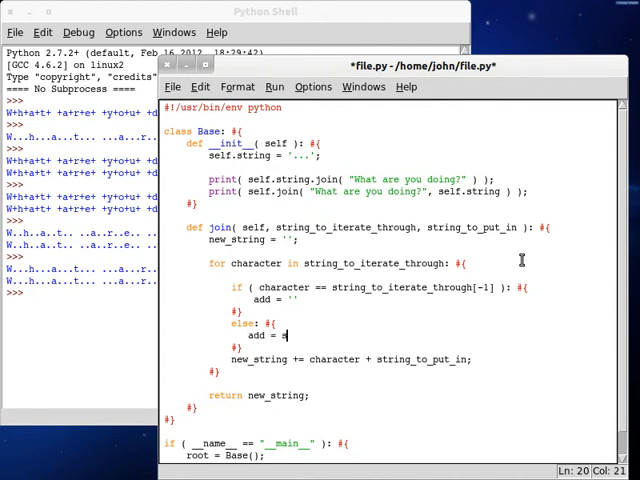
text(string_to_put_in;)
click(352, 358)
text(add)
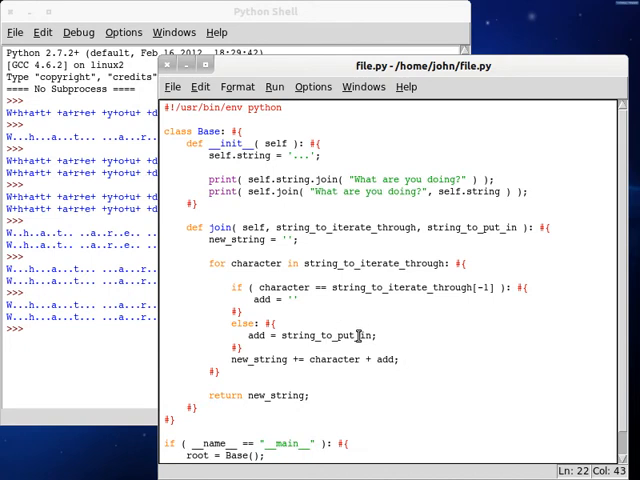
- Remove the else branch and move add = string_to_put_in above the for loop
scroll(up, 3)
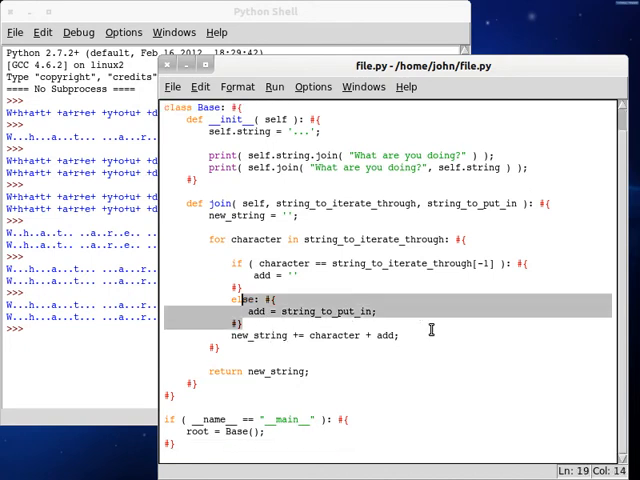
key(Delete)
text(add = self.string_to_put_in;)
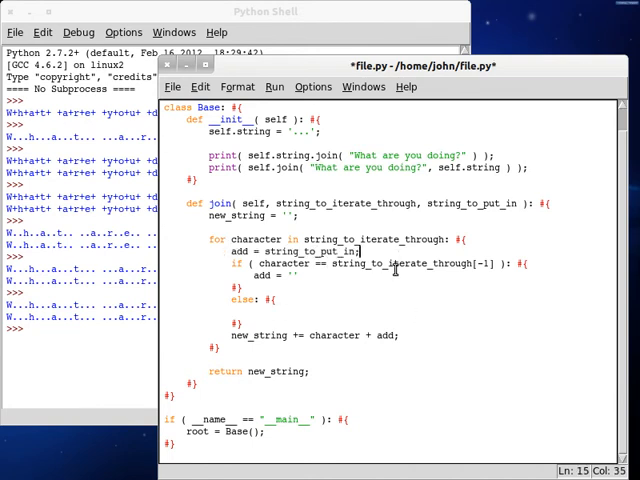
double_click(290, 250)
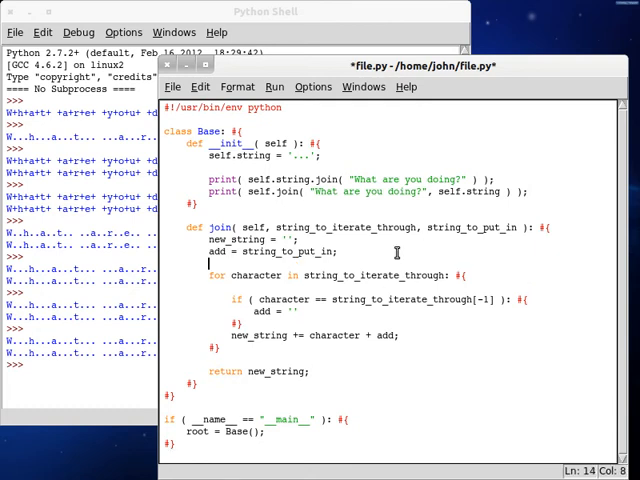
mouse_move(338, 324)
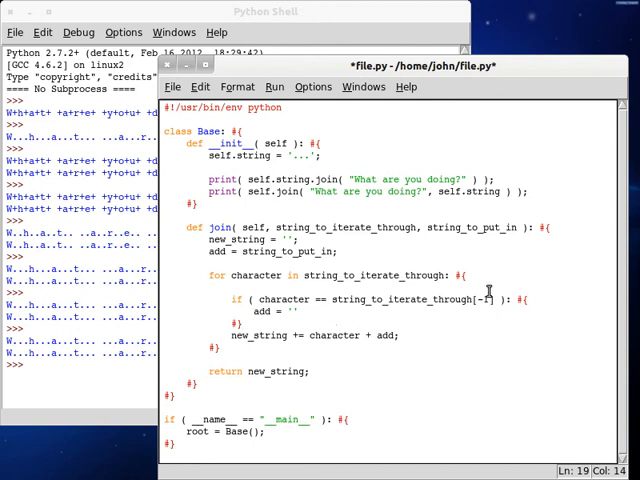
- End the add = '' line with a semicolon and save file.py
click(292, 312)
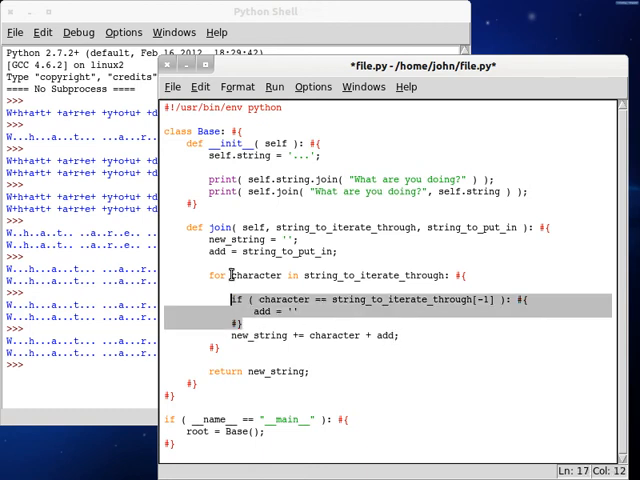
click(490, 298)
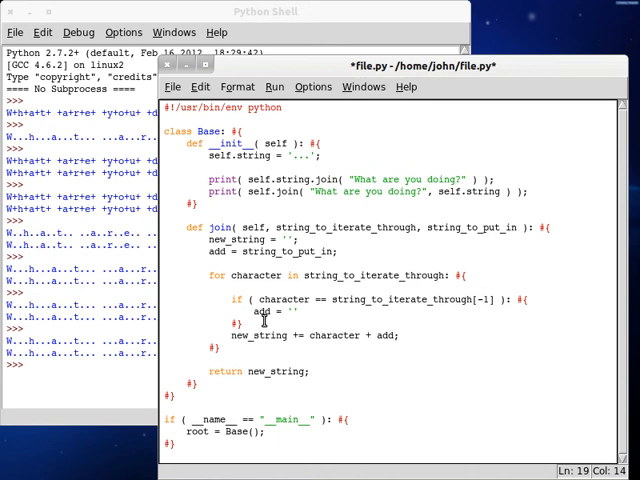
click(290, 252)
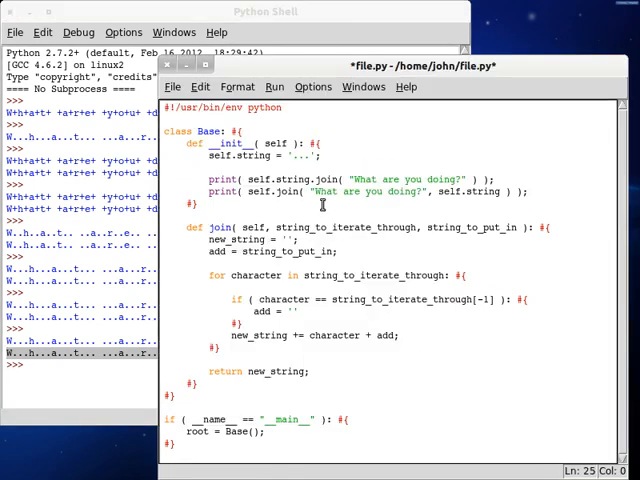
double_click(328, 180)
text(;)
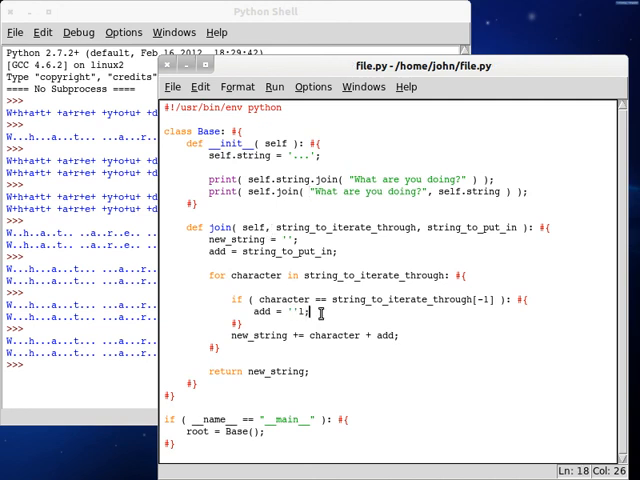
key(BackSpace)
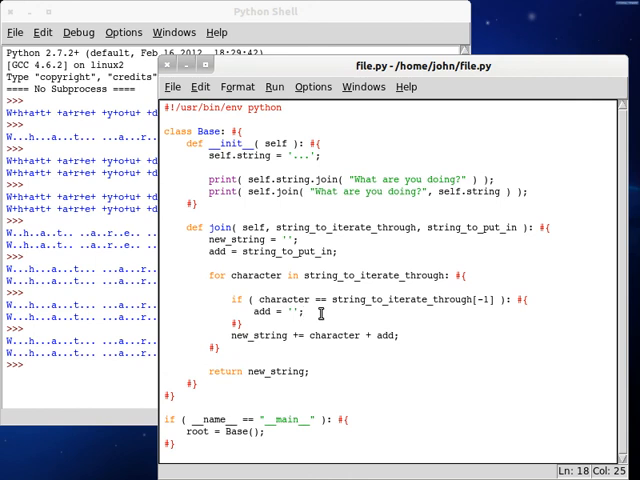